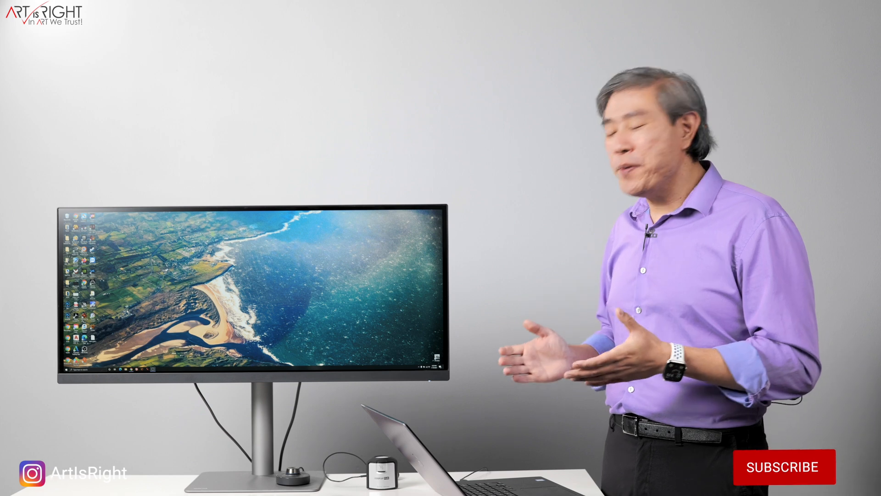
Reach the Color profile dropdown on the Display settings page
{"action": "left_click", "coordinate": [783, 467]}
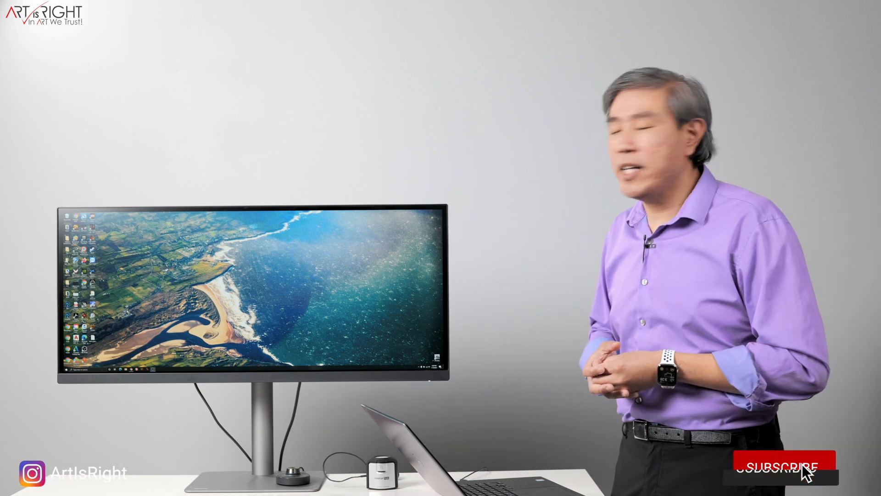
{"action": "left_click", "coordinate": [782, 467]}
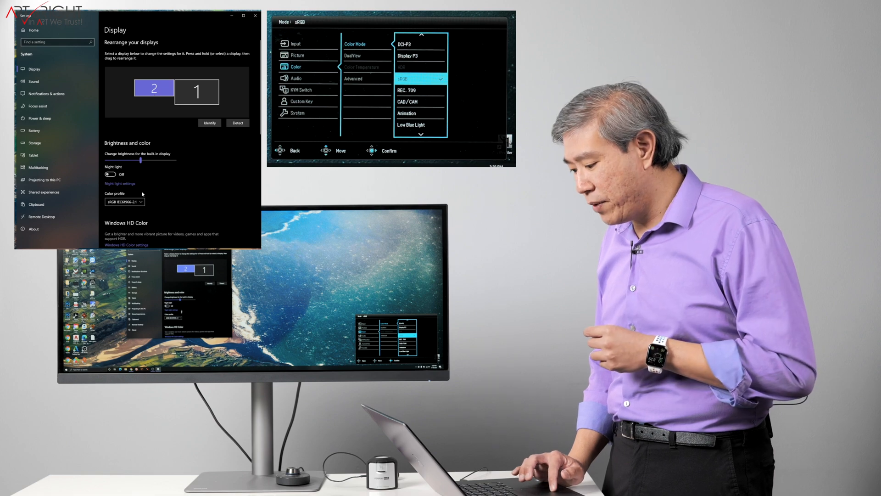
{"action": "left_click", "coordinate": [124, 201]}
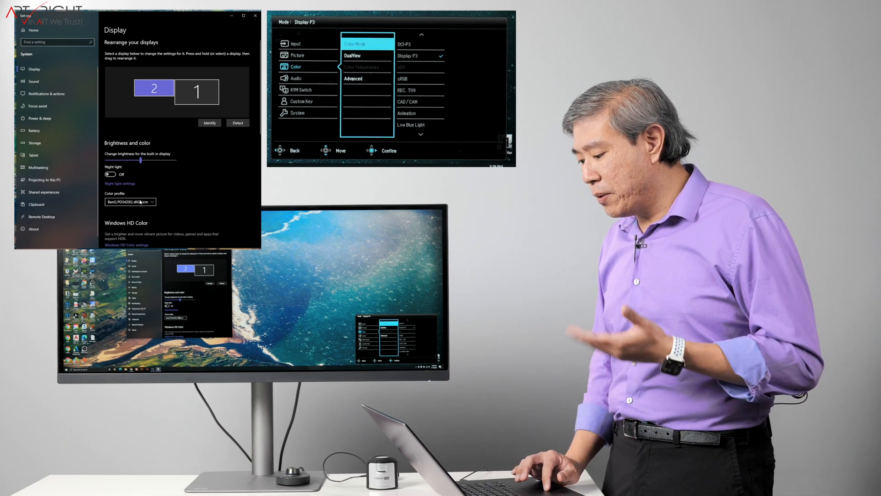
Assign the BenQ PD3420Q Display P3 .icm profile to the monitor
{"action": "left_click", "coordinate": [130, 202]}
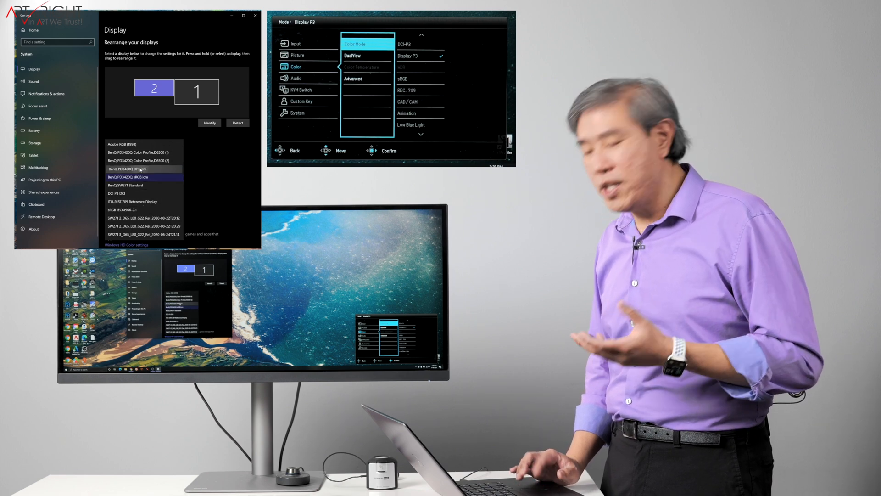
{"action": "left_click", "coordinate": [130, 168]}
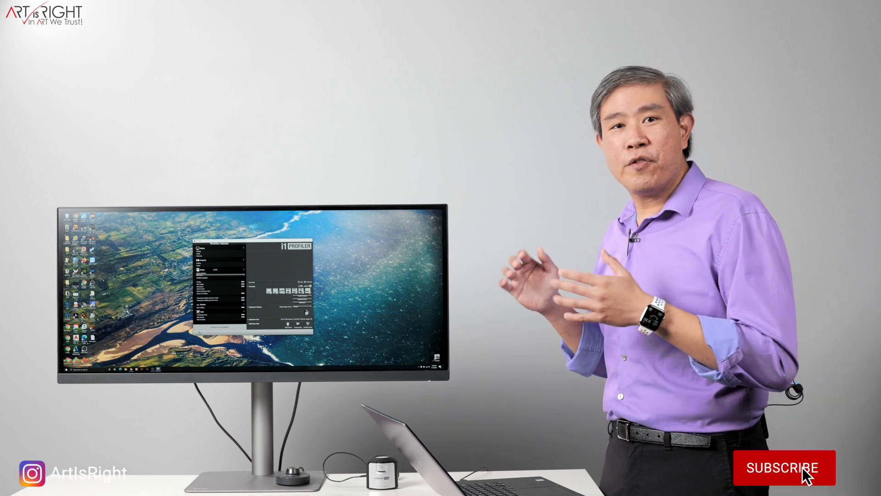
Close Settings and launch i1Profiler from the desktop
{"action": "left_click", "coordinate": [783, 467]}
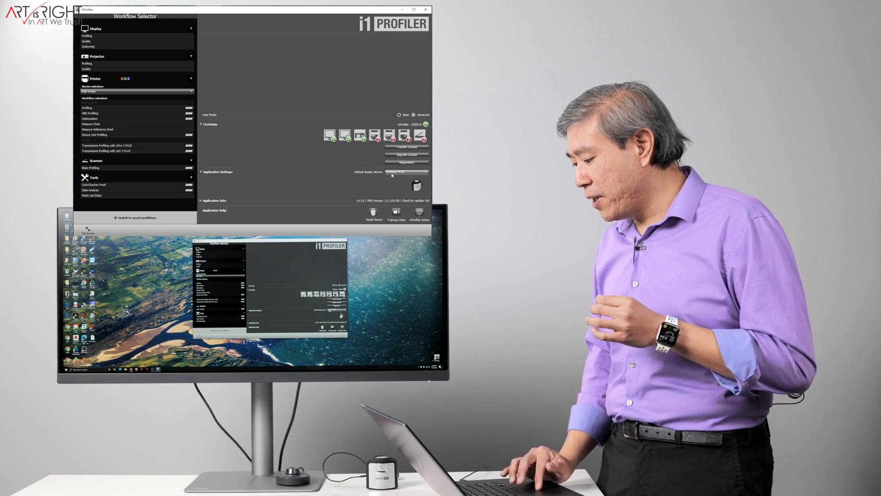
Set the connected i1Display as the default display measuring device
{"action": "left_click", "coordinate": [405, 171]}
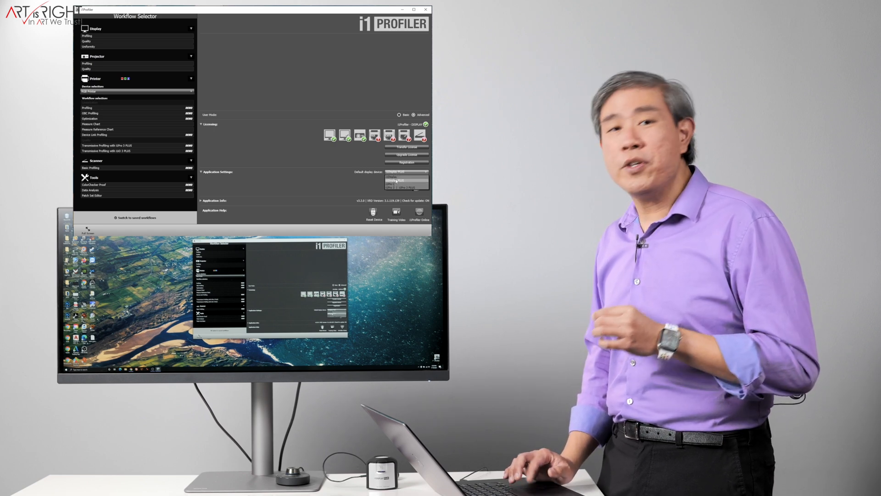
{"action": "left_click", "coordinate": [405, 176]}
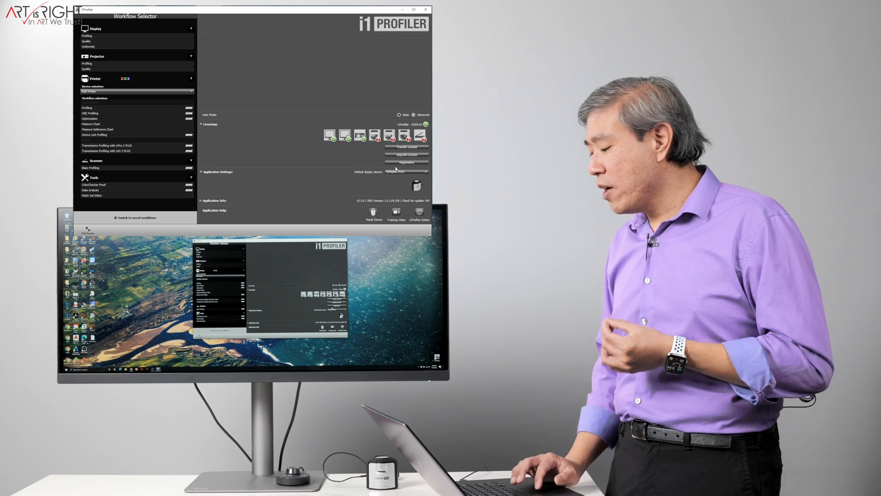
{"action": "left_click", "coordinate": [408, 172]}
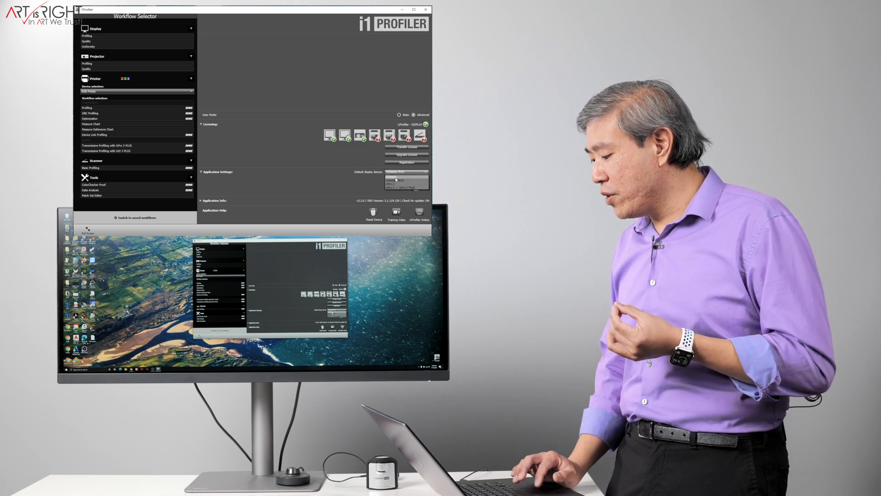
{"action": "left_click", "coordinate": [406, 171]}
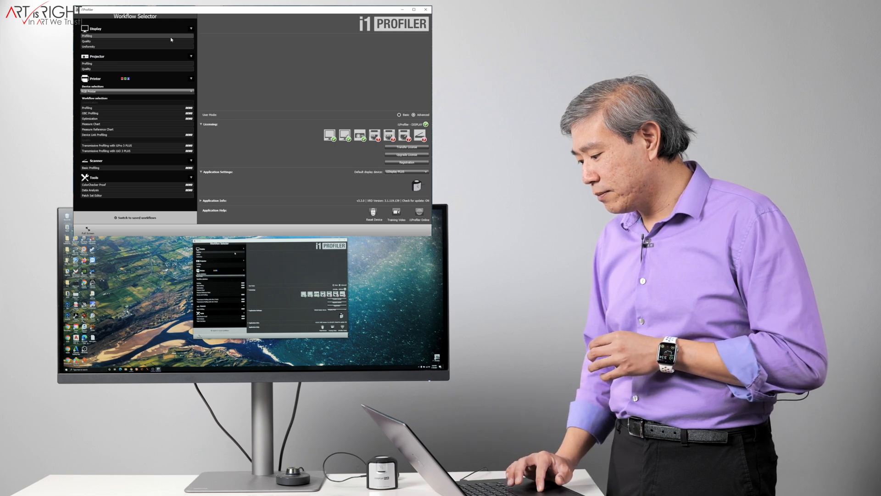
Start the Display Profiling workflow from the Workflow Selector
{"action": "left_click", "coordinate": [88, 108]}
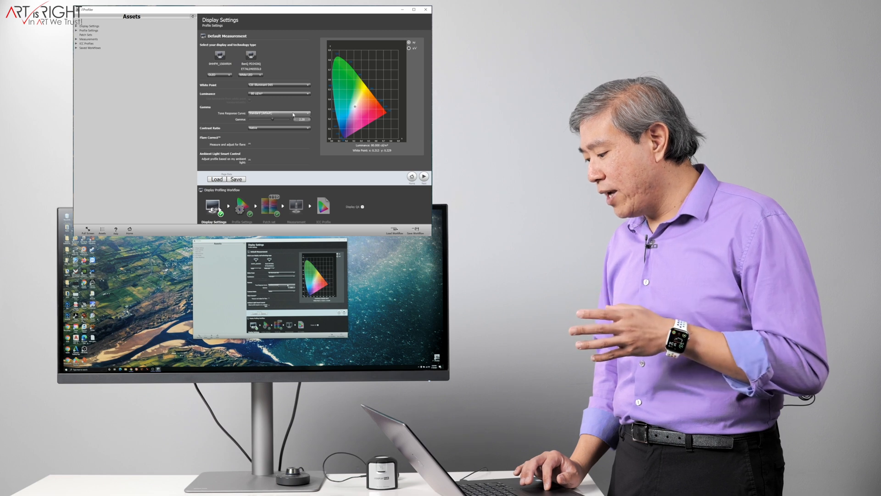
Keep the Standard tone response curve and continue to Profile Settings
{"action": "left_click", "coordinate": [279, 113]}
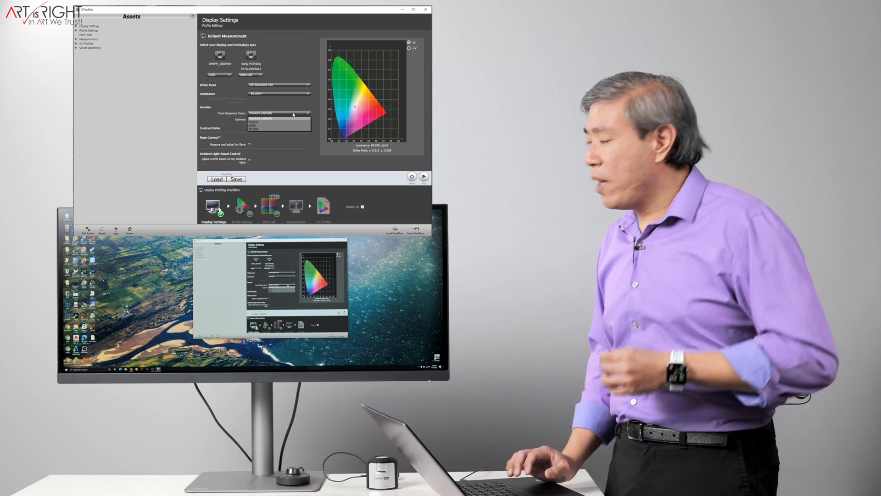
{"action": "left_click", "coordinate": [279, 113]}
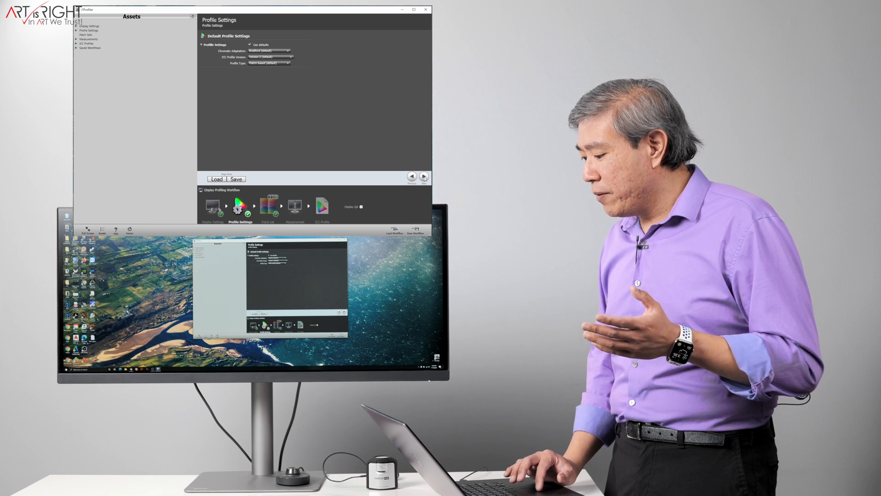
Advance through Patch Set to Measurement and start the patch measurement
{"action": "left_click", "coordinate": [269, 205]}
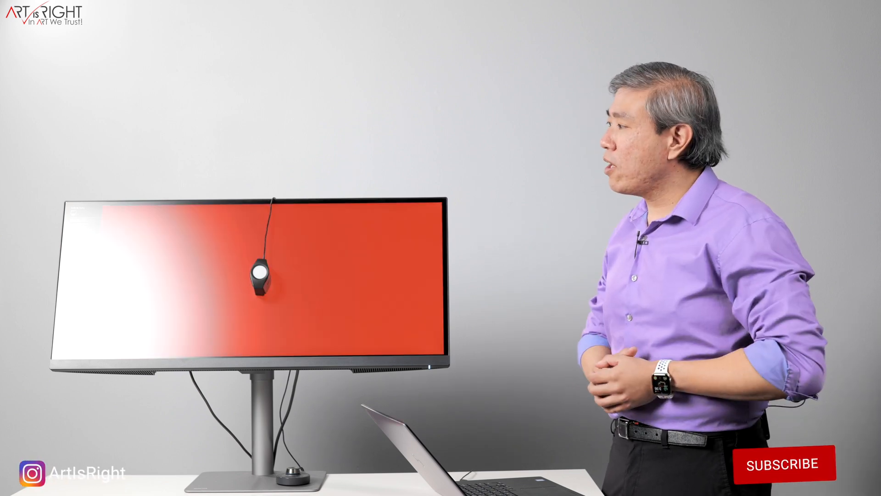
Let the measurement run until 'Measurement successfully completed' appears
{"action": "left_click", "coordinate": [783, 463]}
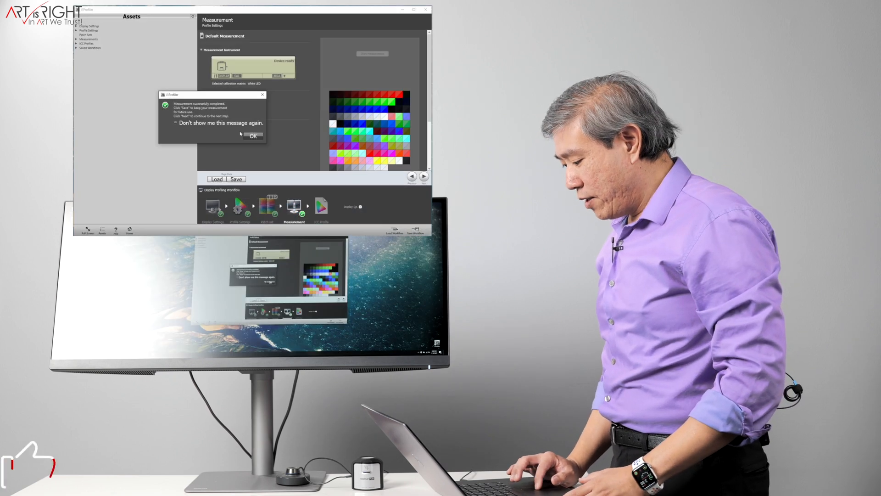
Acknowledge the completion message and continue to the ICC Profile step
{"action": "left_click", "coordinate": [254, 136]}
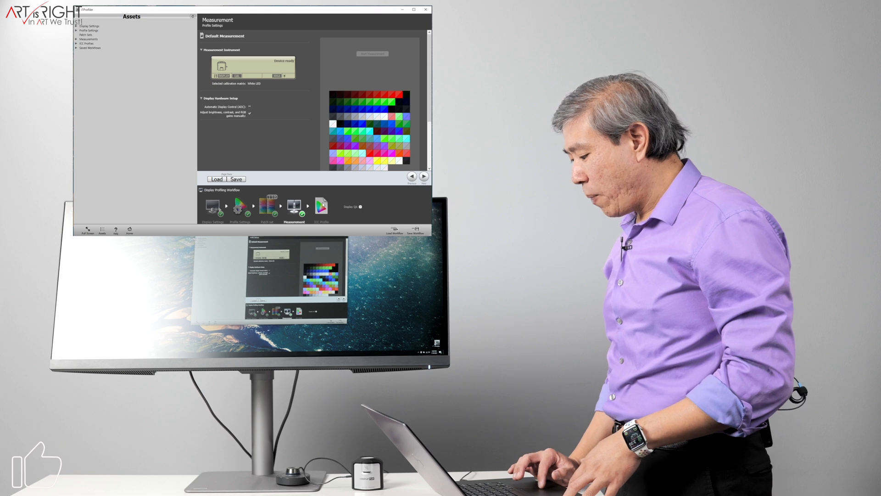
{"action": "left_click", "coordinate": [424, 177]}
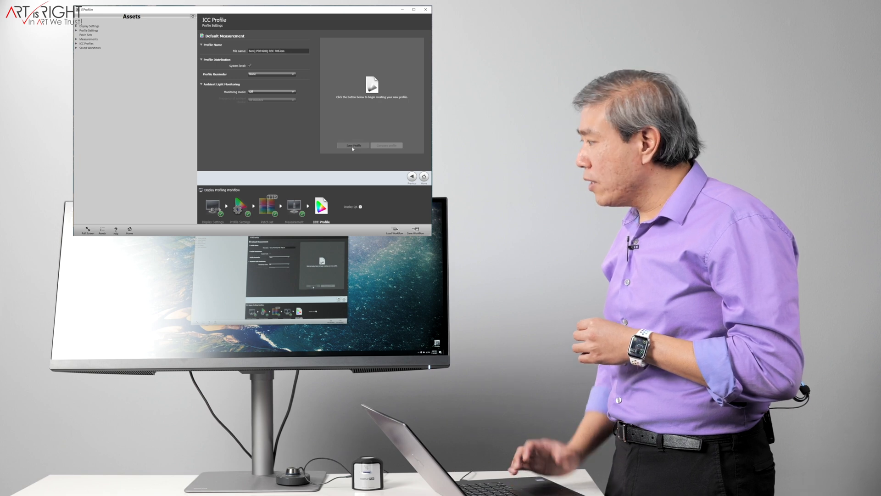
Create and save the new ICC profile and acknowledge the confirmation
{"action": "left_click", "coordinate": [354, 145]}
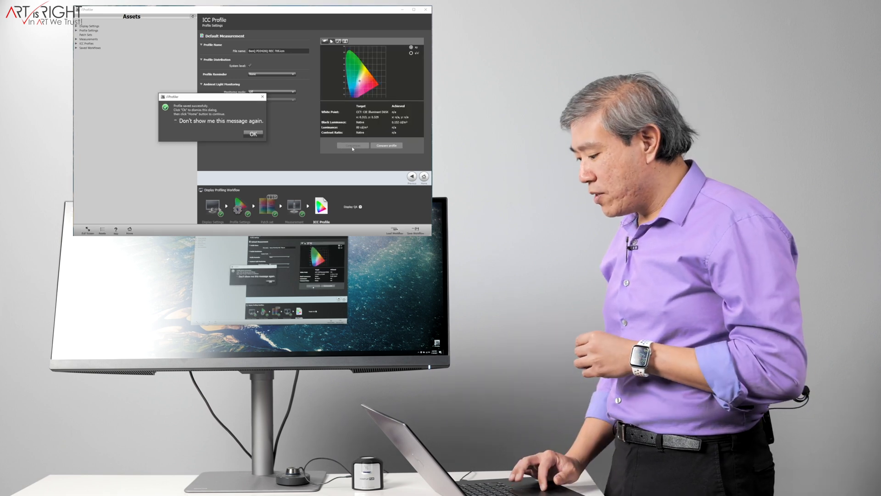
{"action": "left_click", "coordinate": [253, 134]}
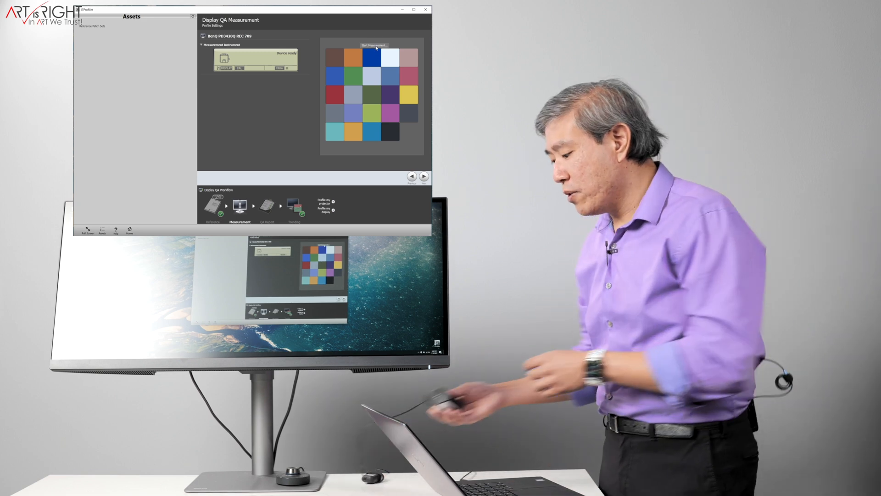
{"action": "left_click", "coordinate": [374, 45]}
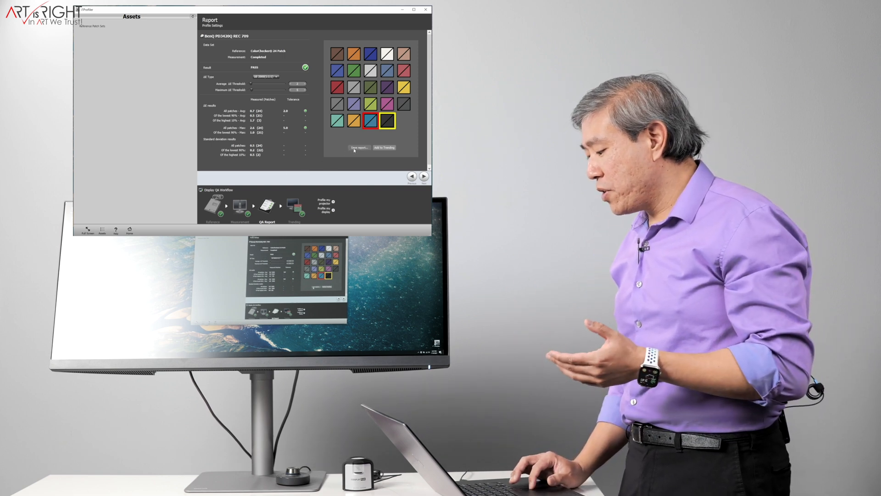
{"action": "left_click", "coordinate": [359, 147]}
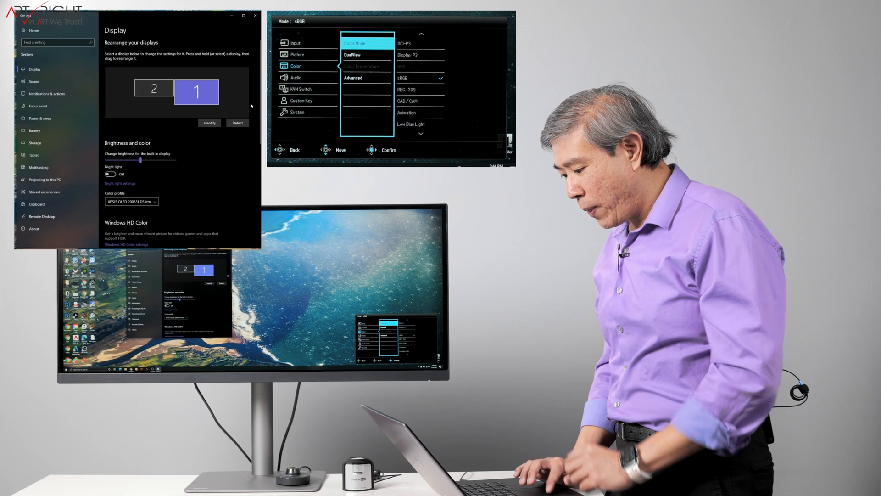
Select display 2, the BenQ monitor, and show its colour profile choices in Windows Settings
{"action": "left_click", "coordinate": [131, 201]}
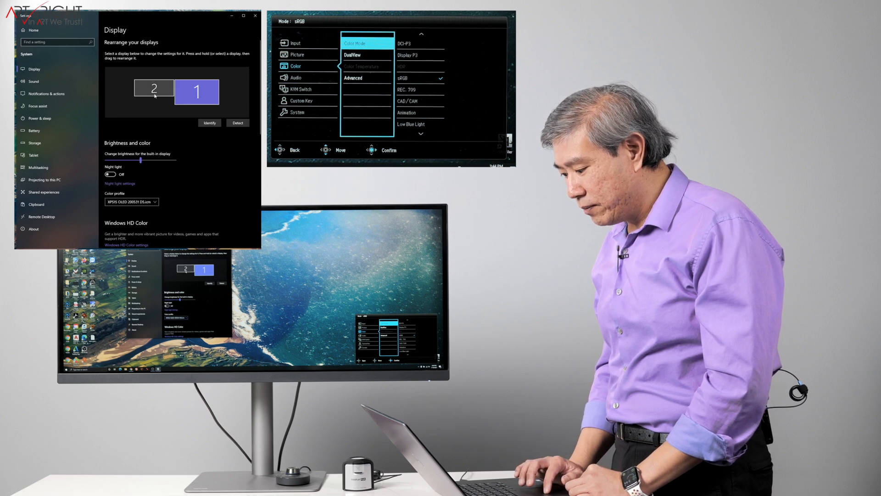
{"action": "left_click", "coordinate": [153, 91]}
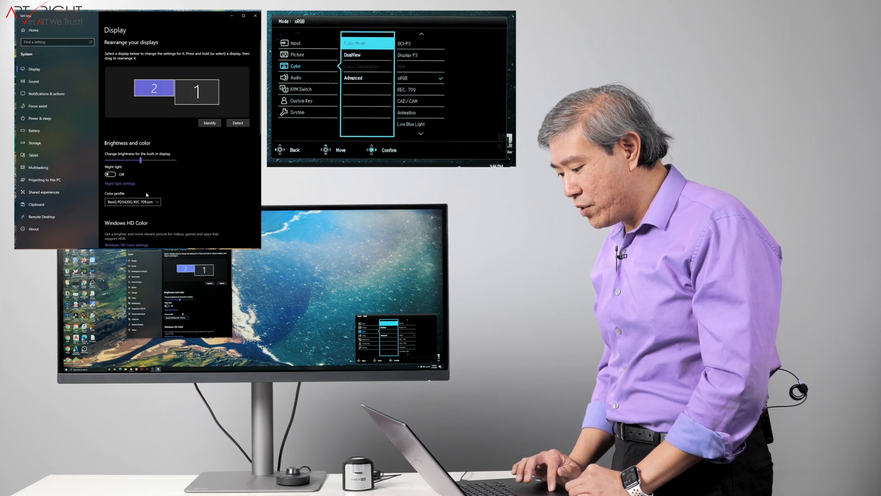
{"action": "left_click", "coordinate": [132, 202]}
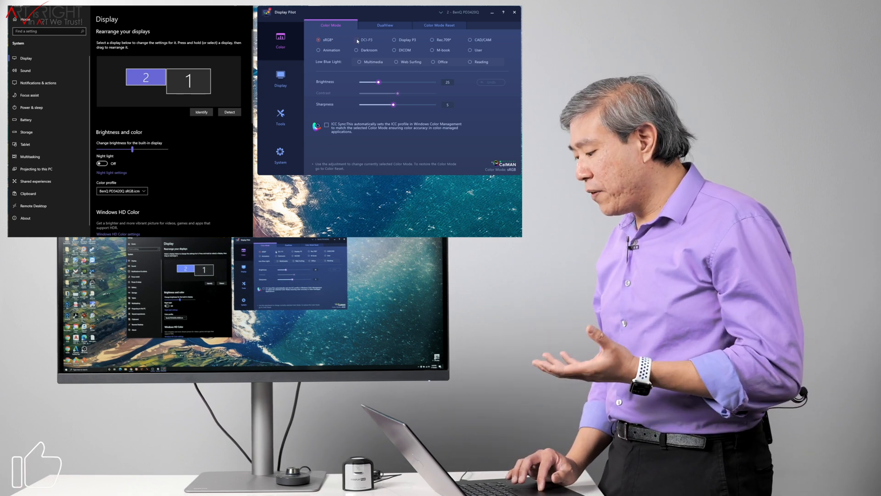
Switch the monitor to Display P3 mode and assign BenQ PD3420Q DP3.icm to display 2
{"action": "left_click", "coordinate": [395, 40]}
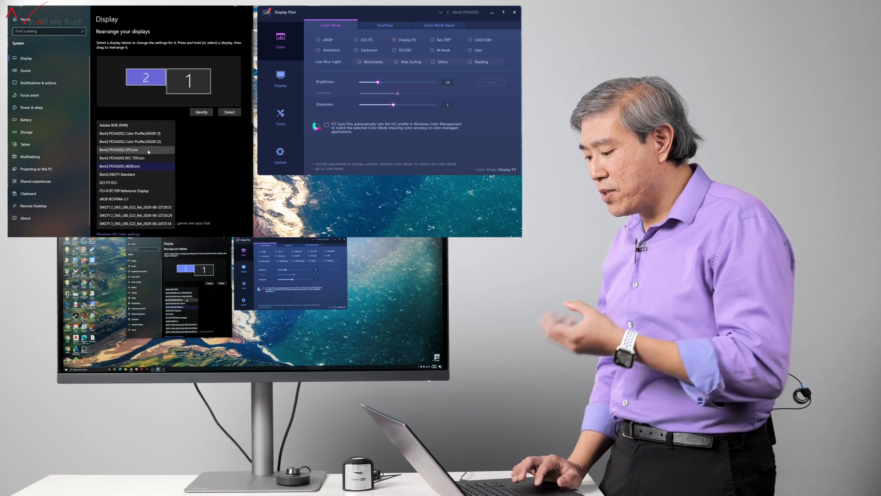
{"action": "left_click", "coordinate": [118, 149]}
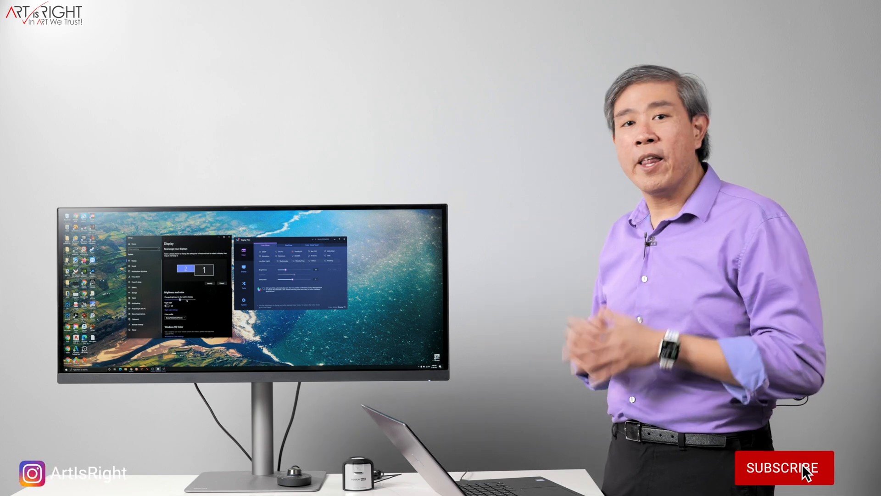
{"action": "left_click", "coordinate": [784, 469]}
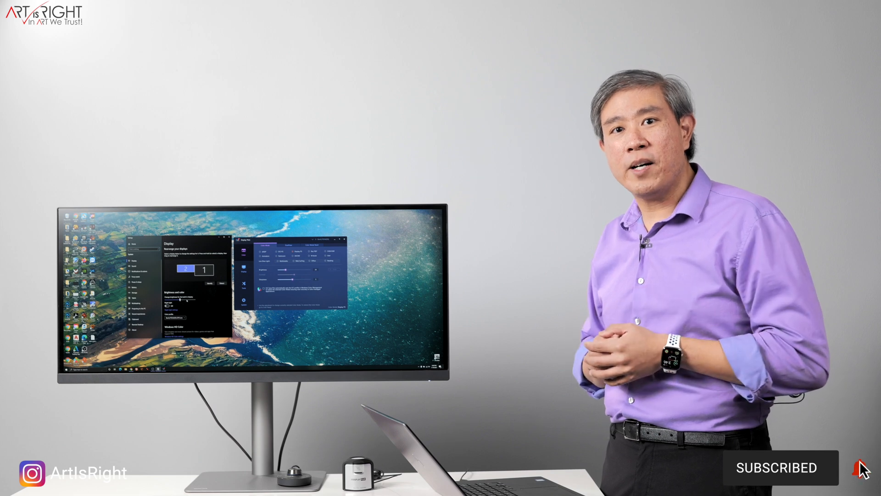